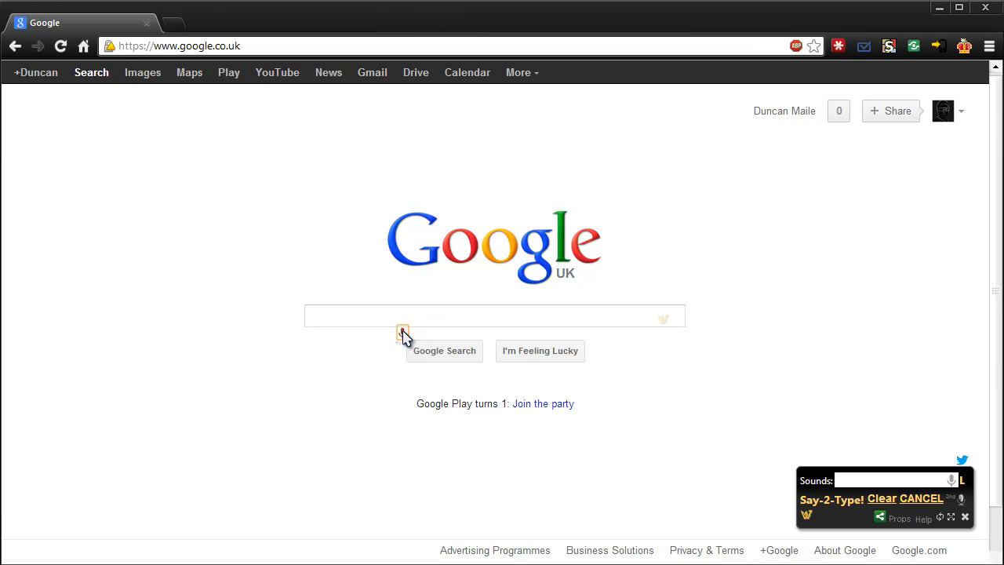
- Dictate 'I am making a video on a chrome extension cord voice ace plus' into Google, then start voice listening
left_click(401, 331)
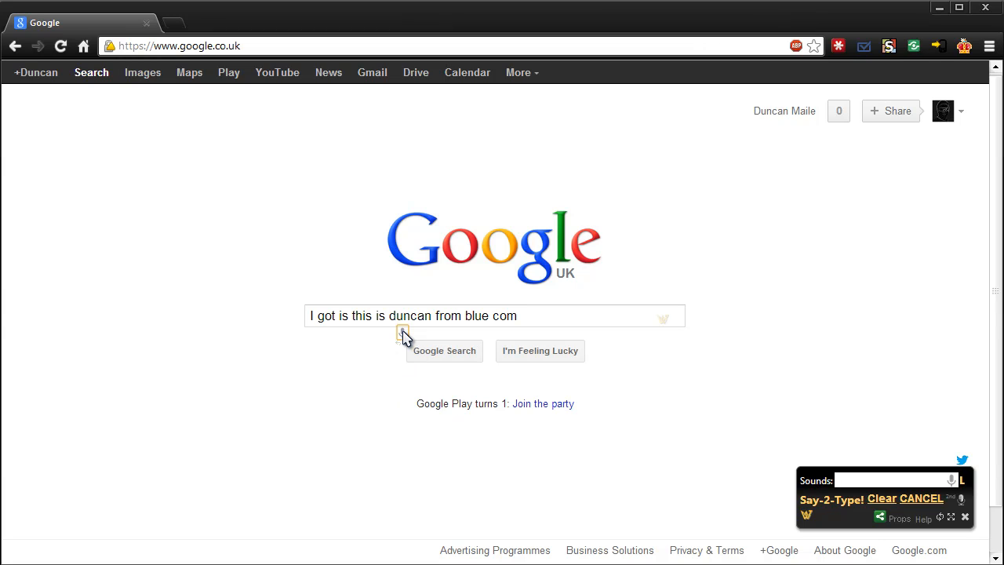
mouse_move(542, 316)
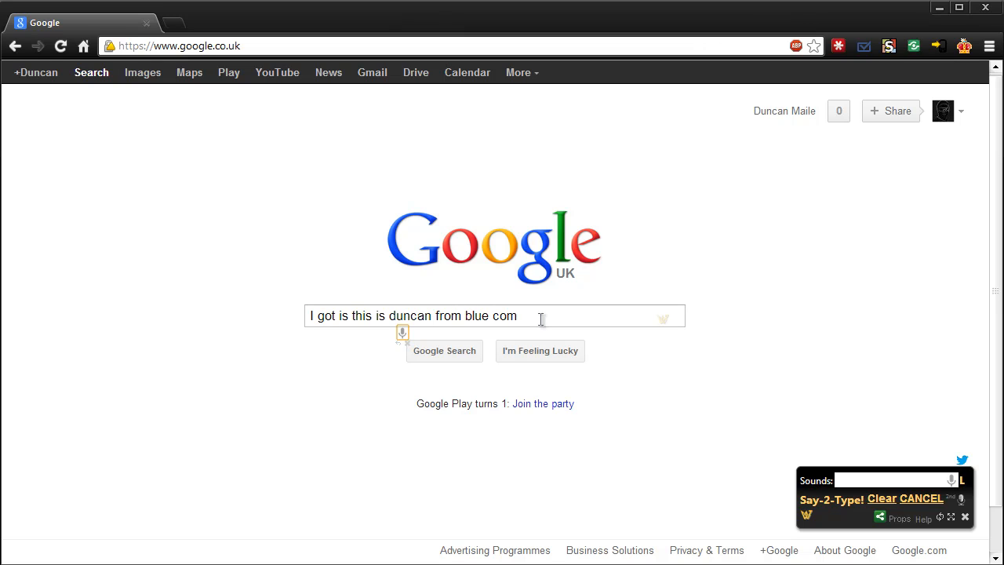
left_click(402, 332)
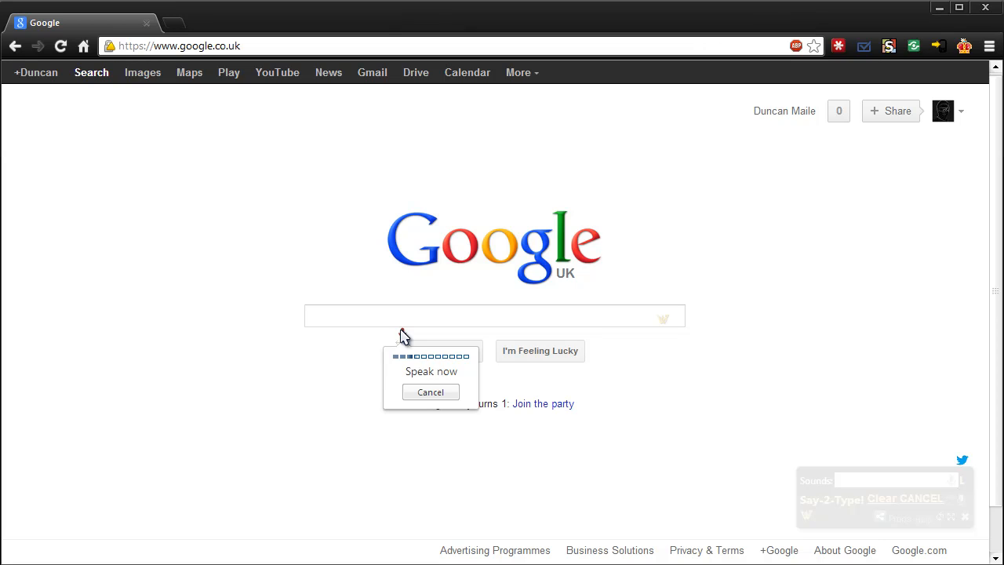
type("I am making a video on a chrome extension cord voice ace plus")
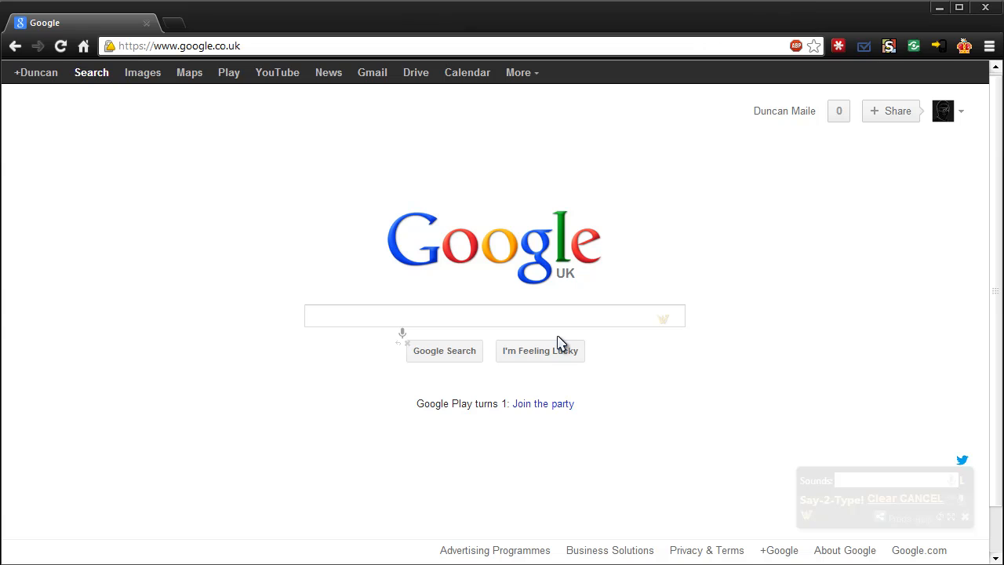
mouse_move(408, 340)
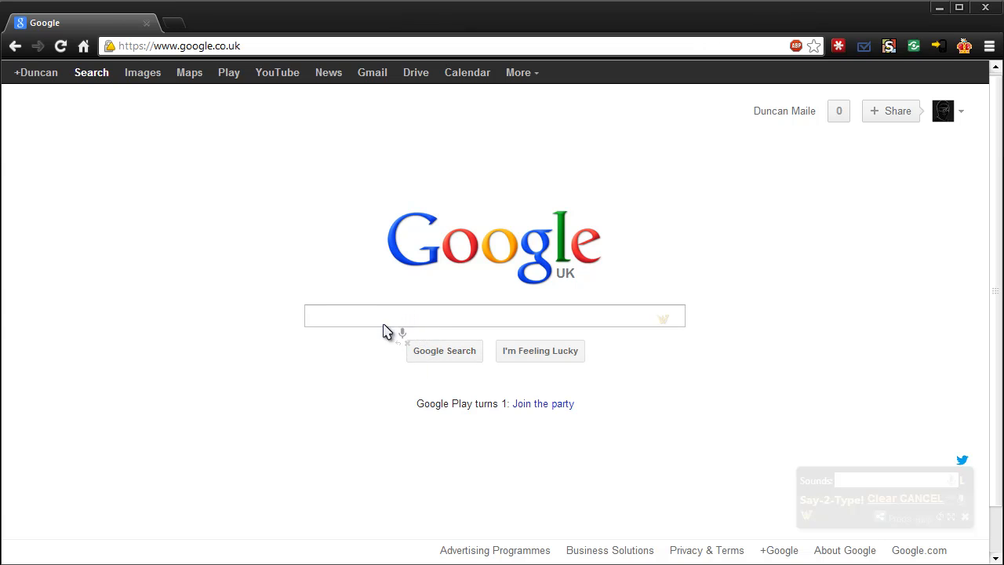
mouse_move(451, 531)
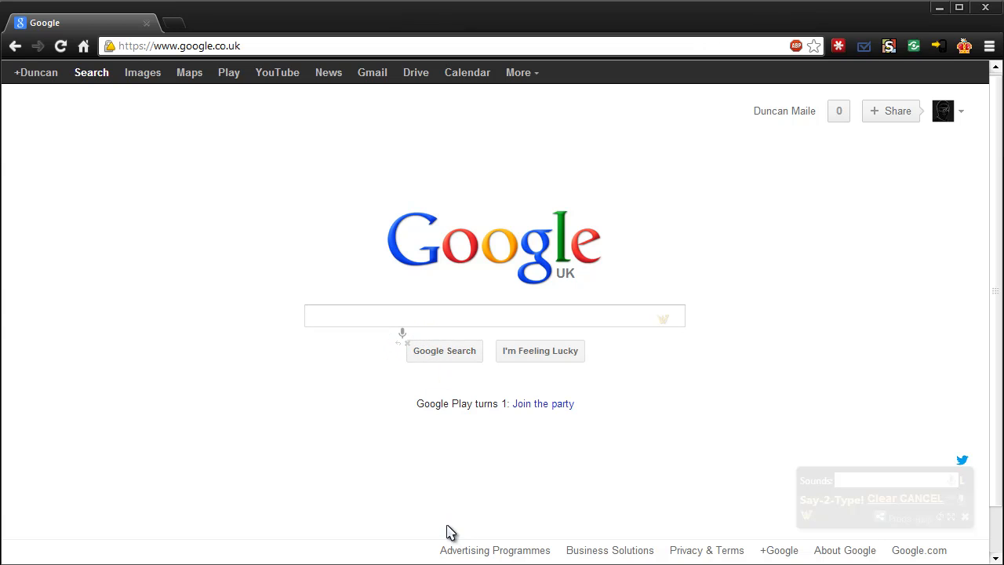
mouse_move(765, 458)
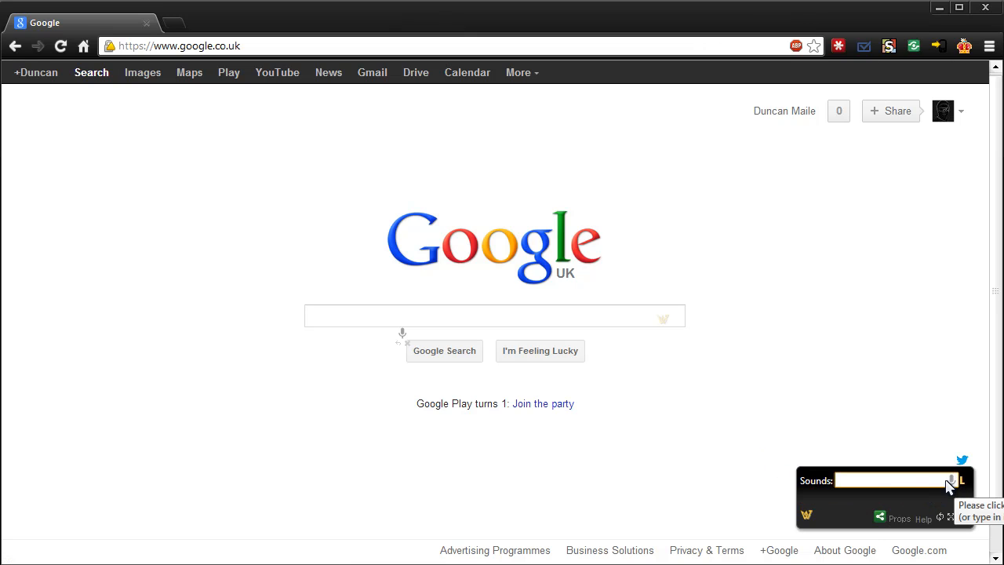
left_click(951, 480)
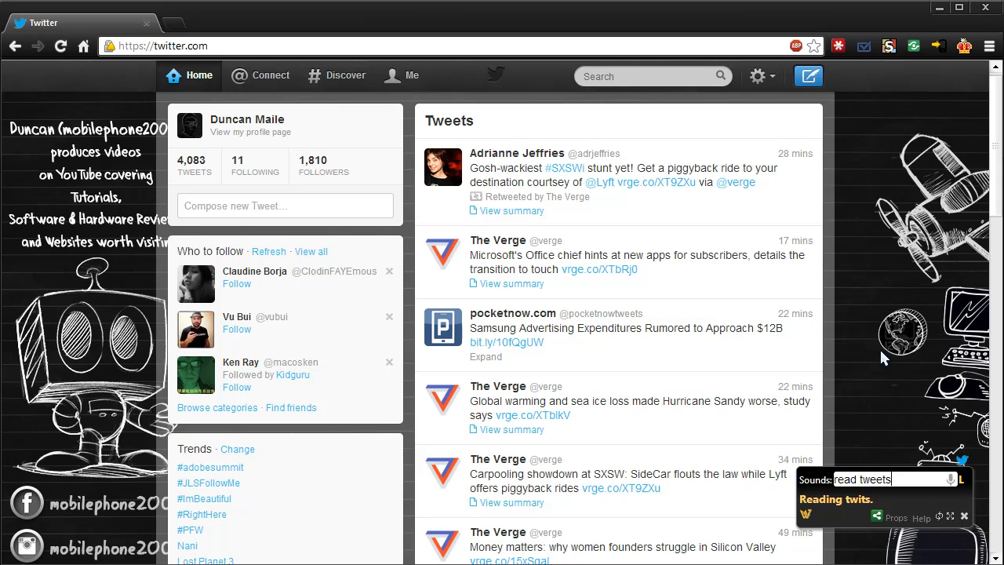
mouse_move(512, 278)
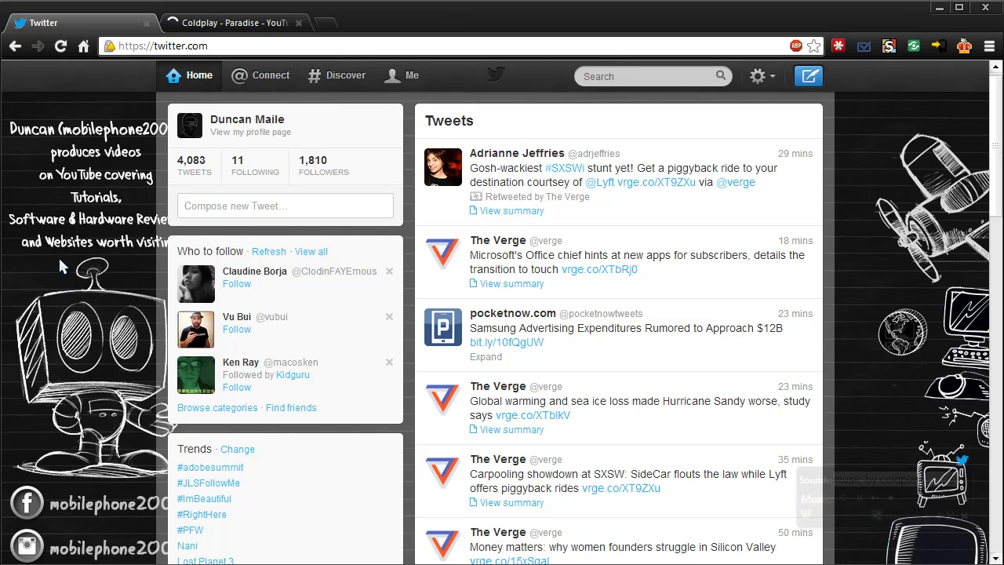
- View the Coldplay - Paradise video tab, then close it
left_click(227, 24)
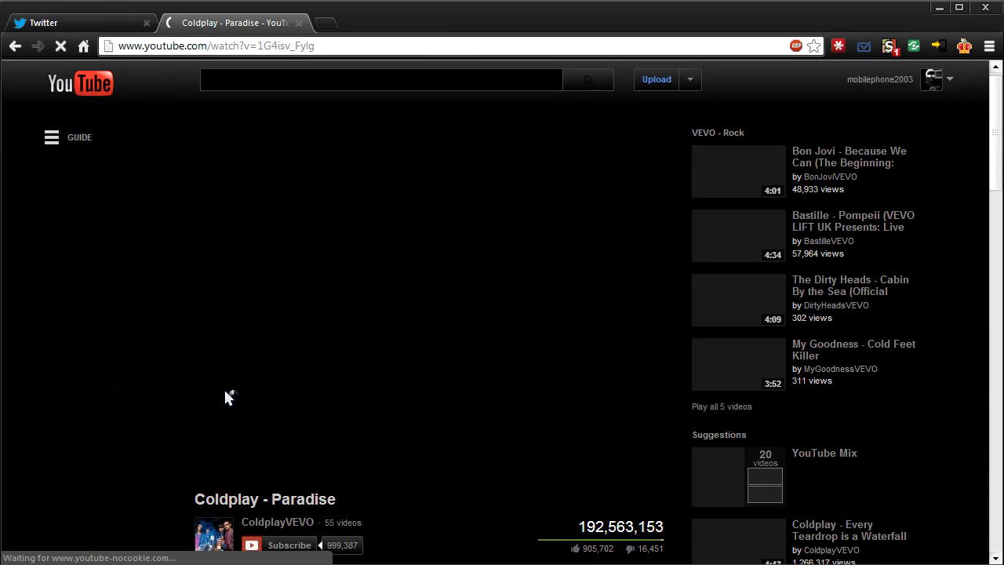
mouse_move(203, 376)
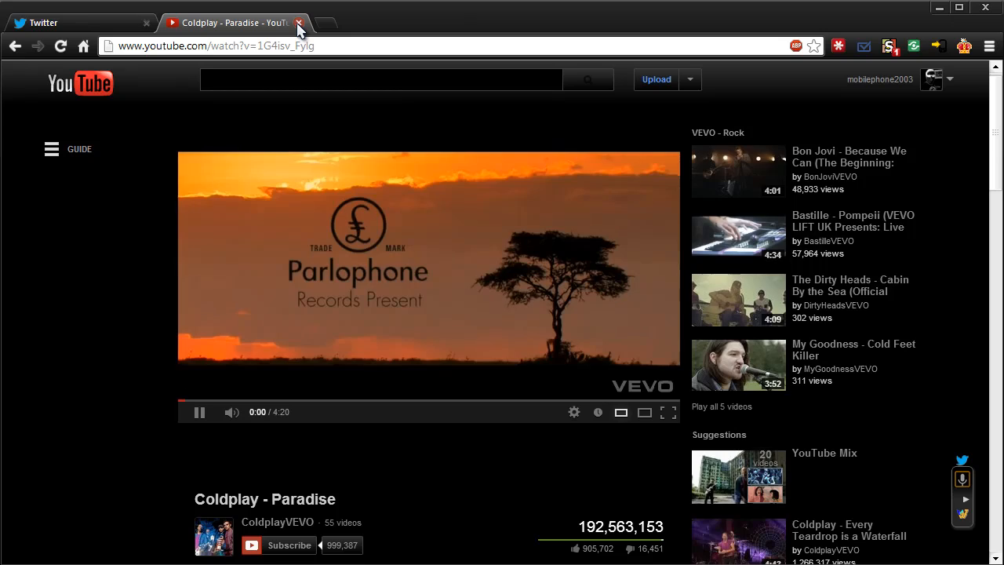
left_click(86, 22)
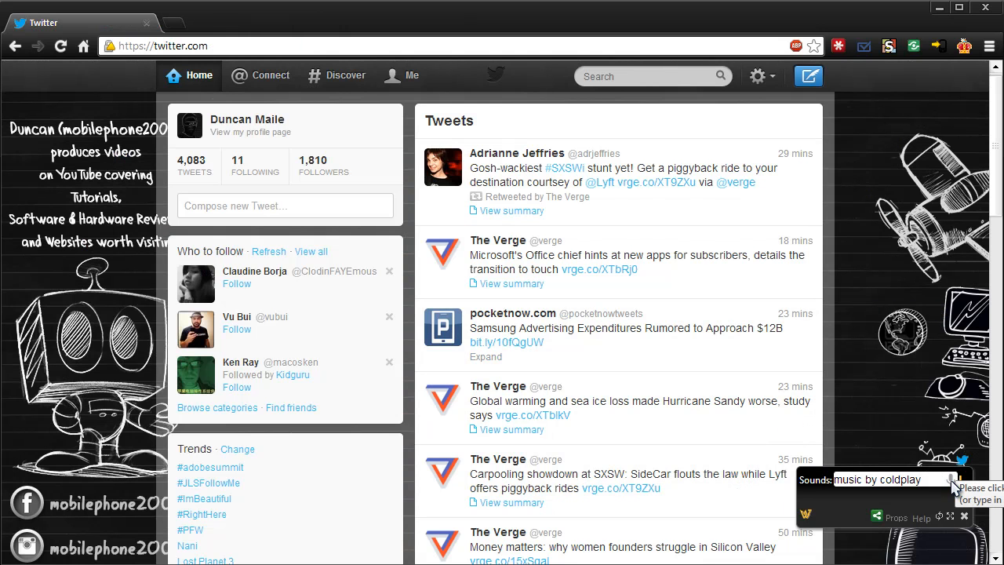
left_click(951, 482)
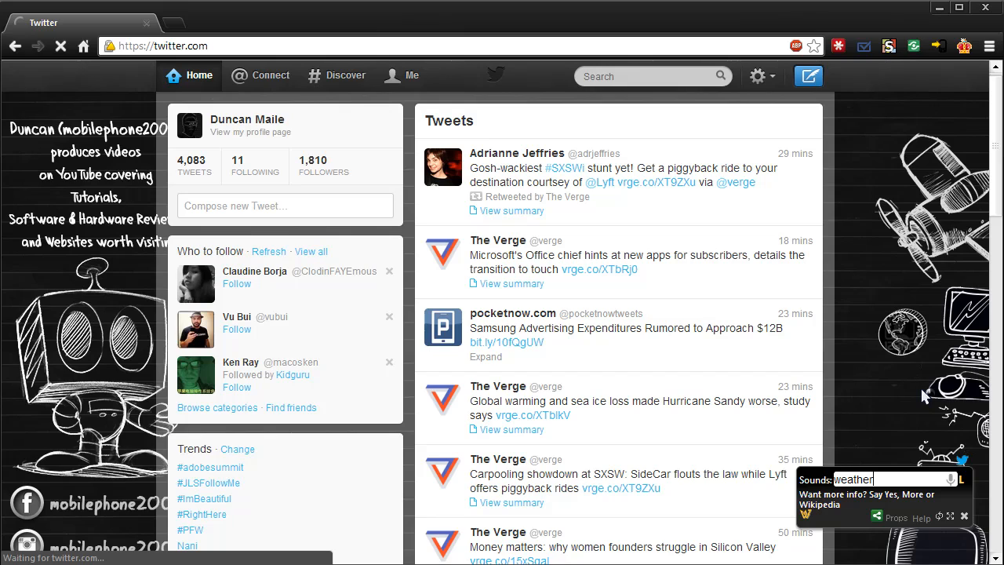
mouse_move(920, 400)
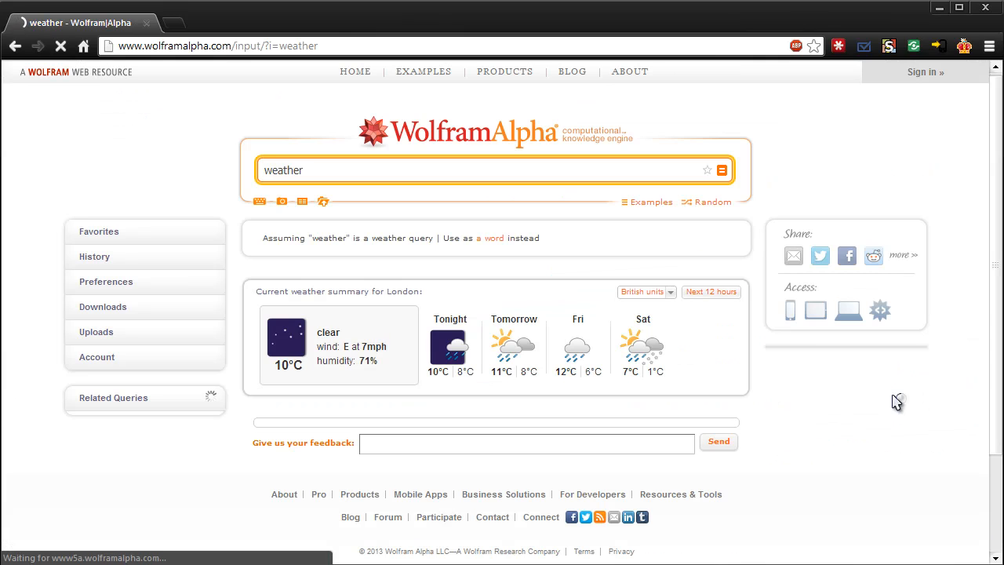
mouse_move(539, 351)
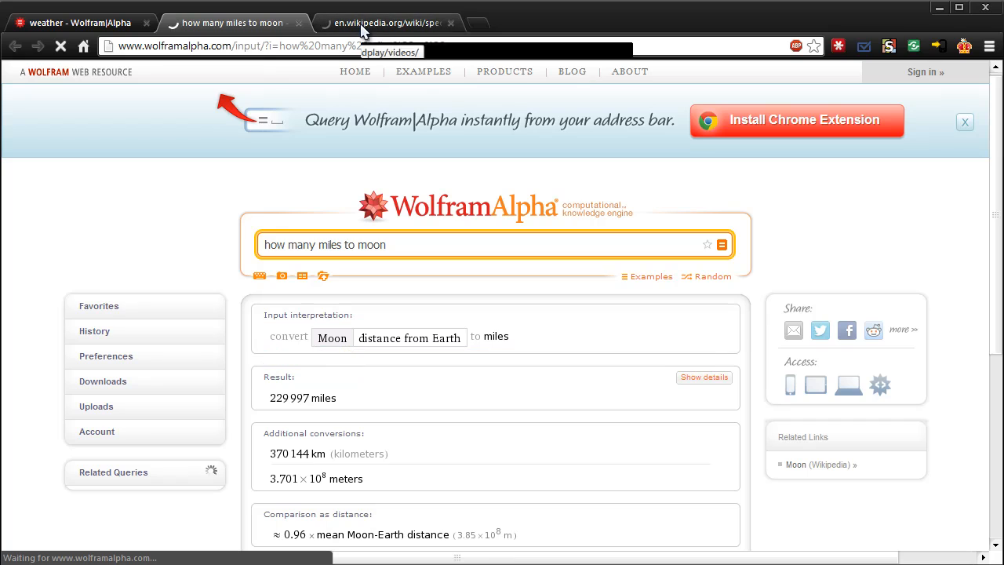
- Close the Wikipedia tab and dismiss the 'Many miles moon' results
left_click(384, 22)
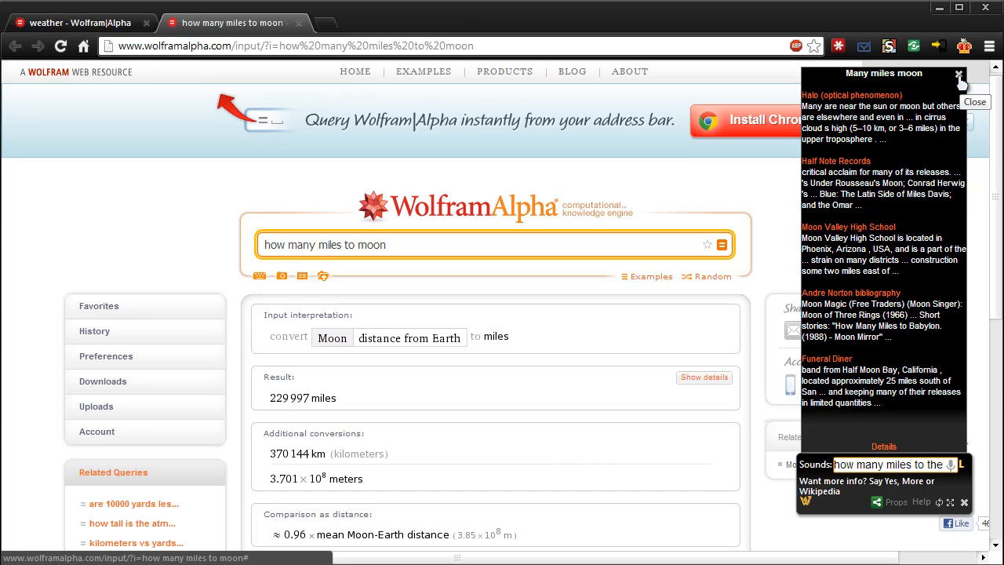
left_click(956, 74)
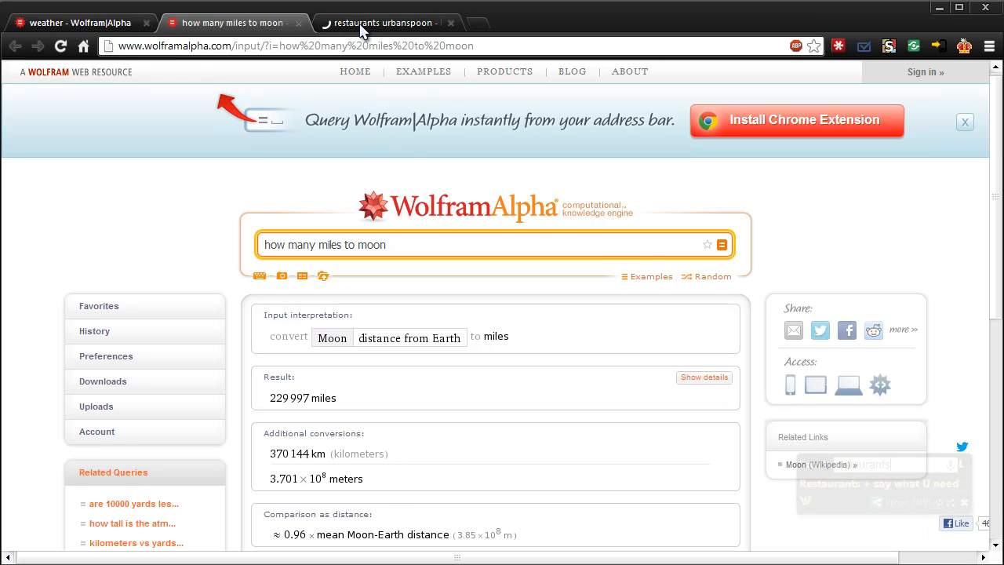
- Bring up Urbanspoon's West Midlands restaurants page among the tabs, then start voice listening again
left_click(386, 22)
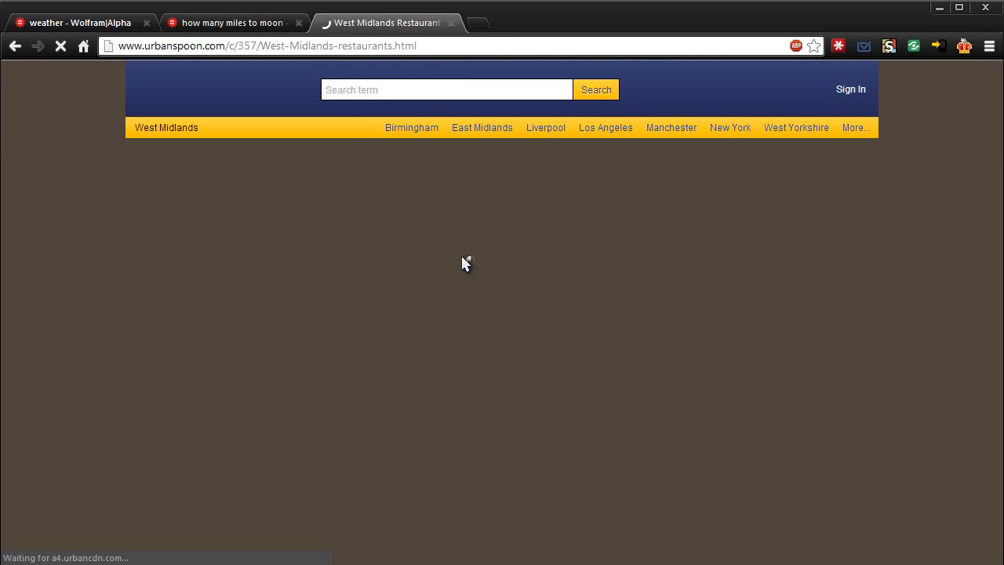
left_click(236, 22)
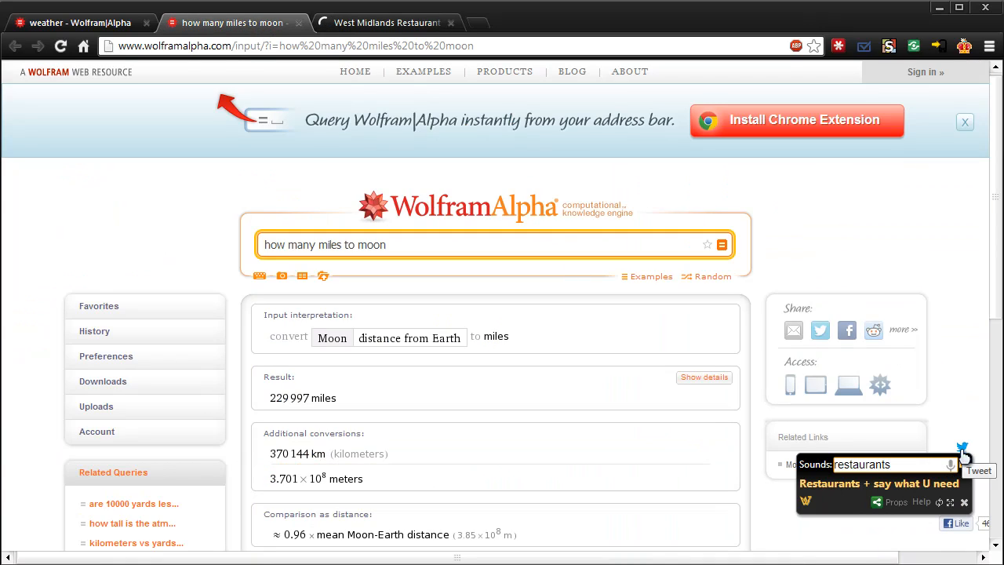
mouse_move(861, 464)
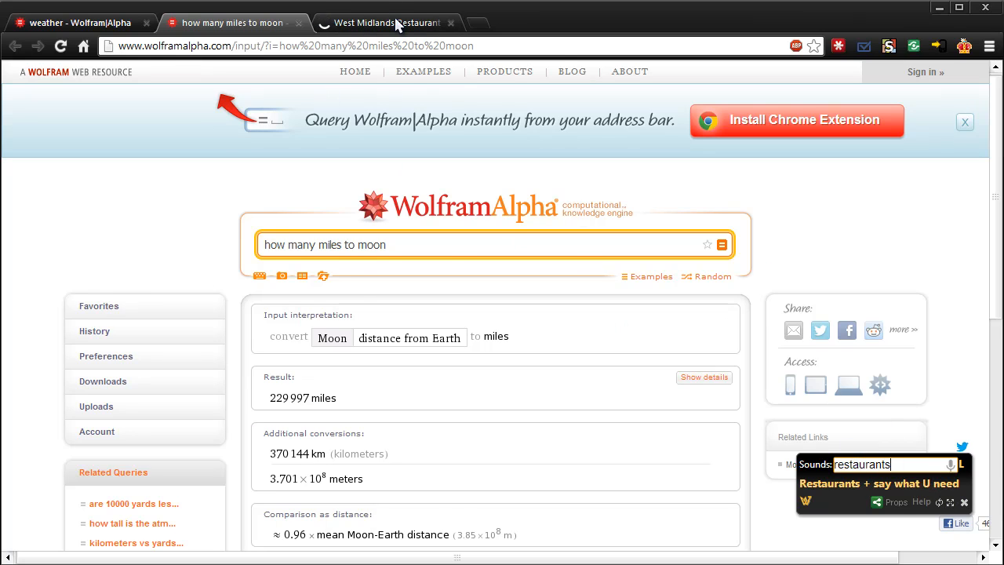
left_click(392, 22)
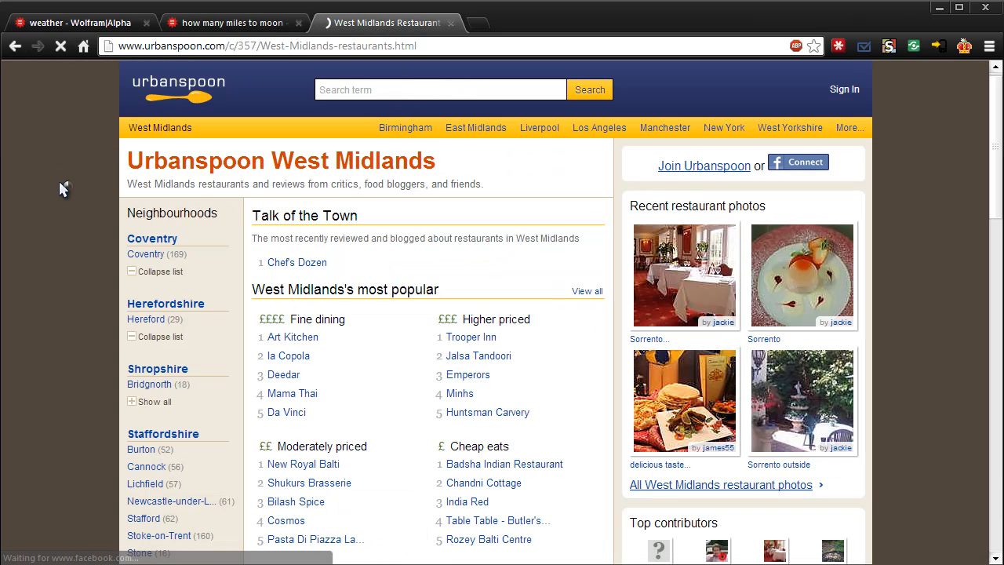
right_click(63, 188)
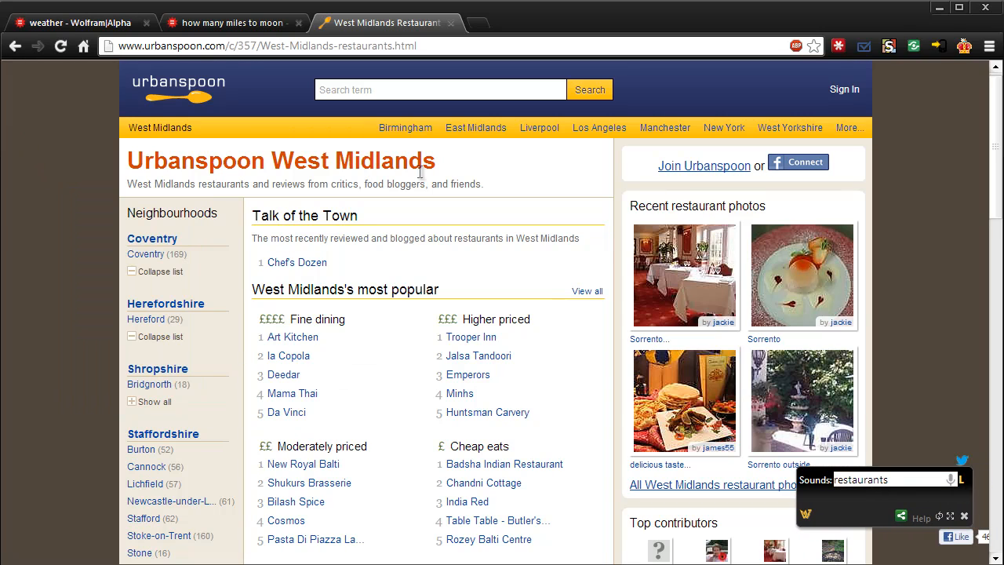
mouse_move(888, 235)
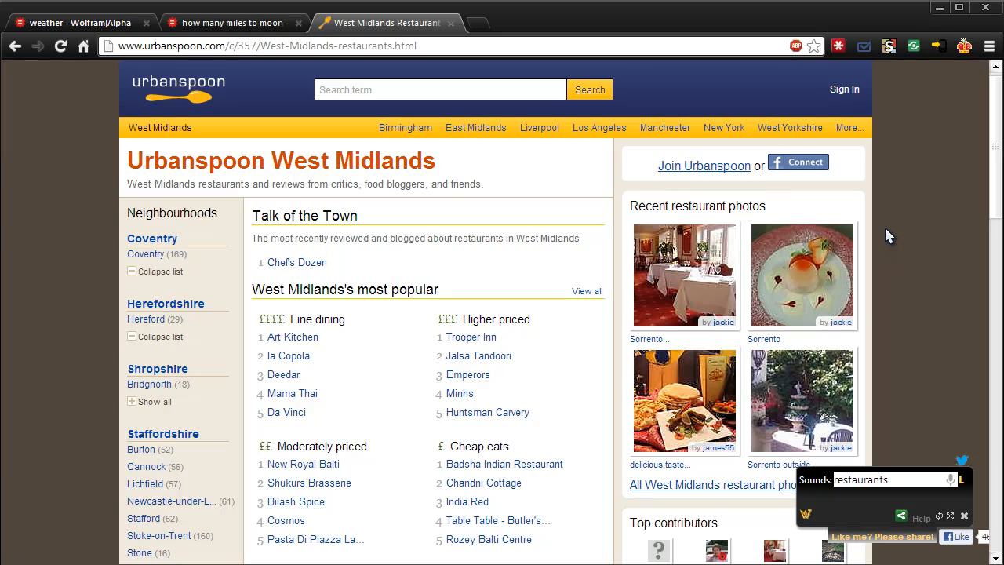
mouse_move(919, 244)
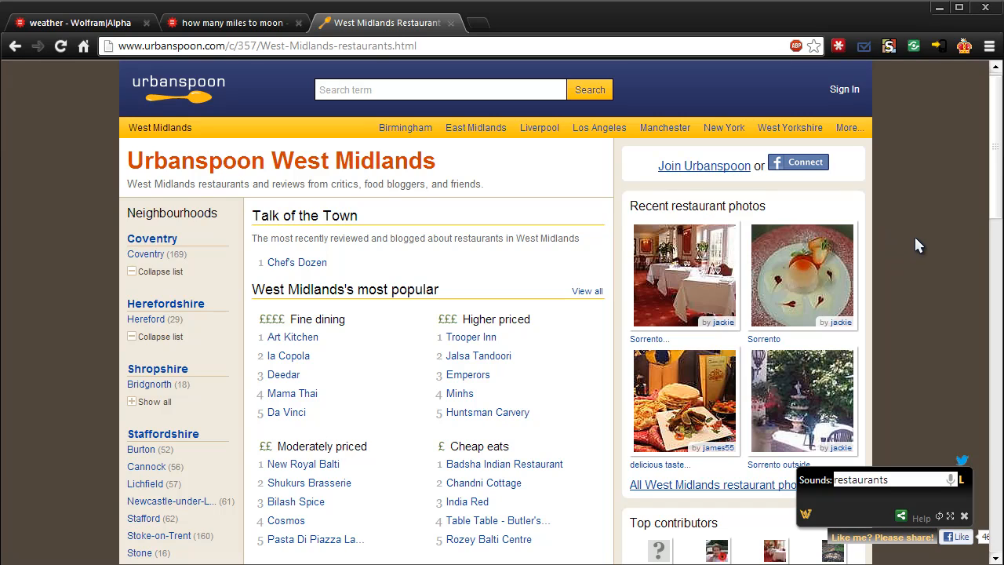
mouse_move(971, 404)
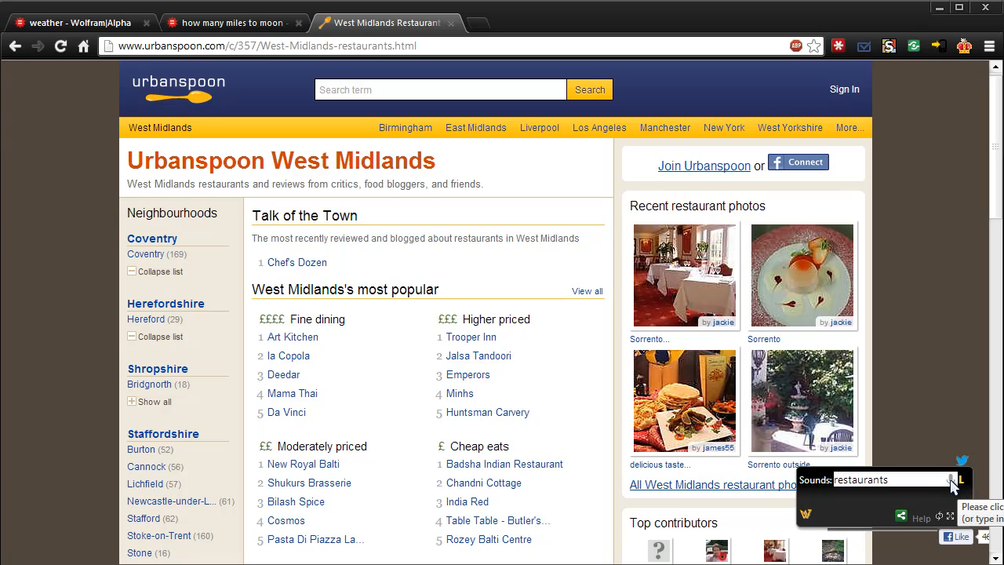
left_click(948, 480)
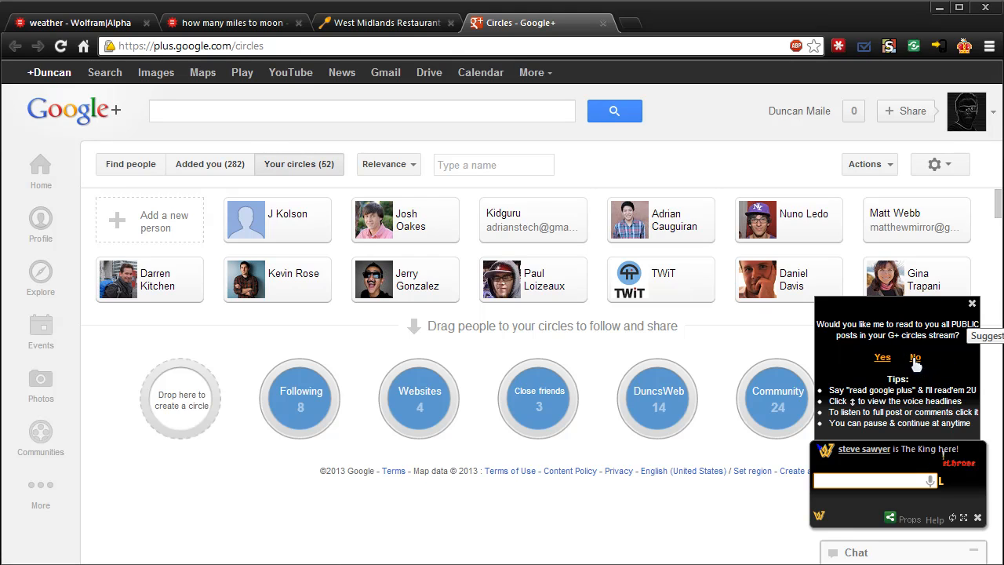
mouse_move(920, 374)
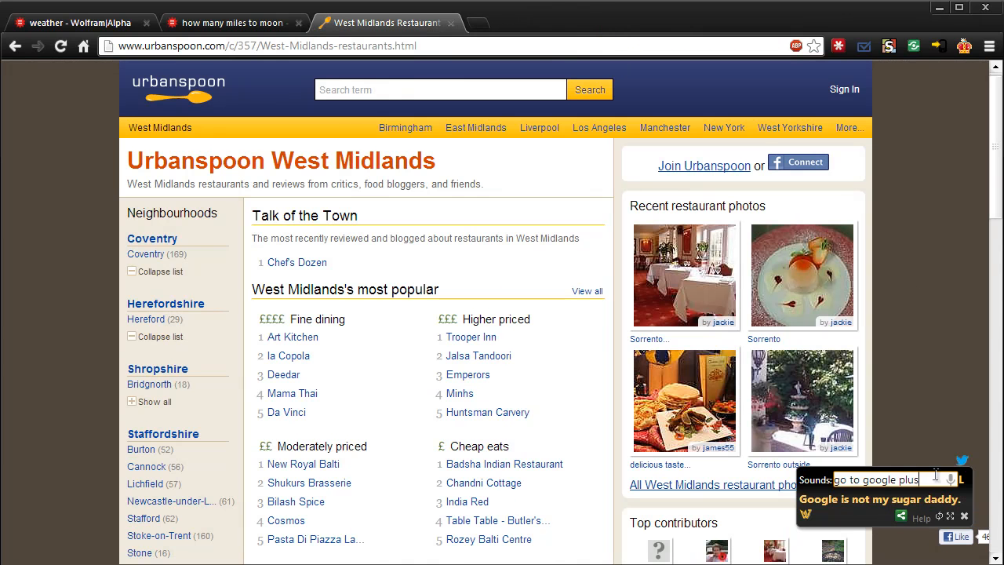
mouse_move(984, 453)
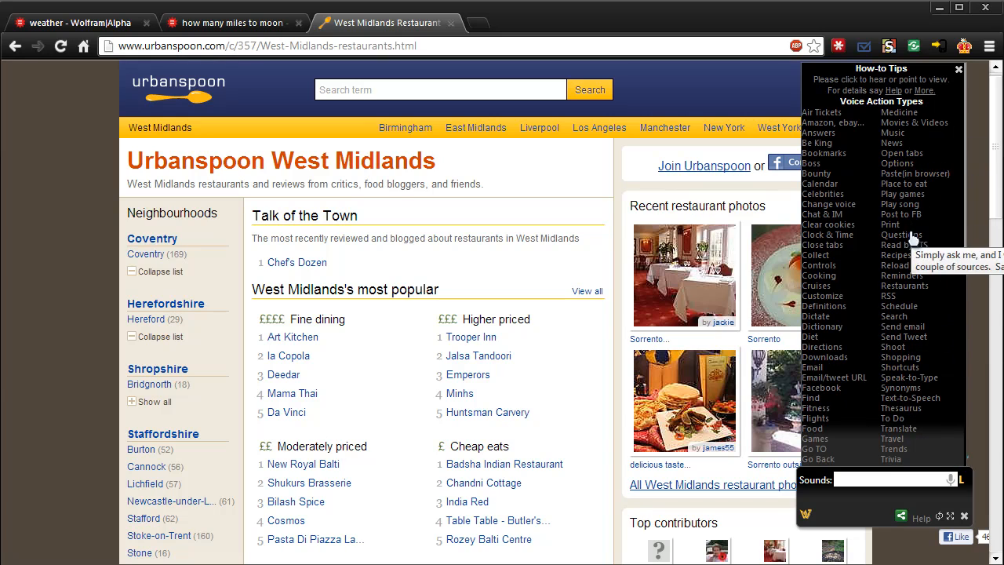
mouse_move(900, 153)
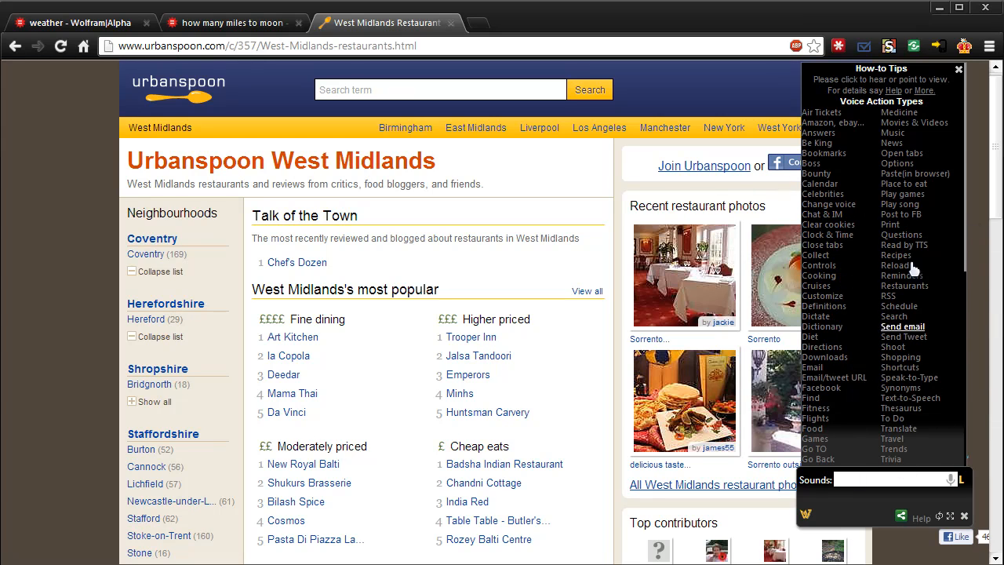
mouse_move(943, 227)
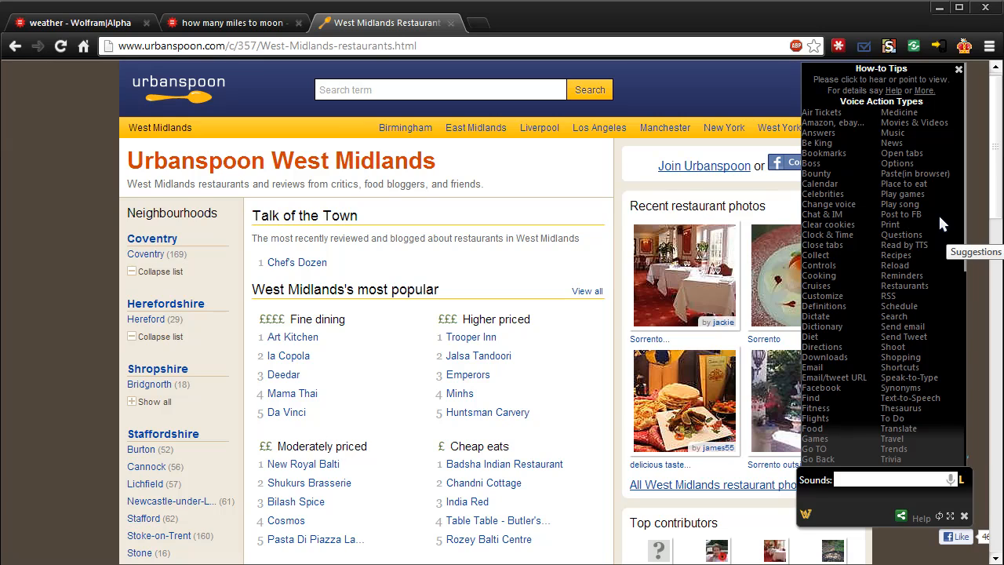
mouse_move(555, 341)
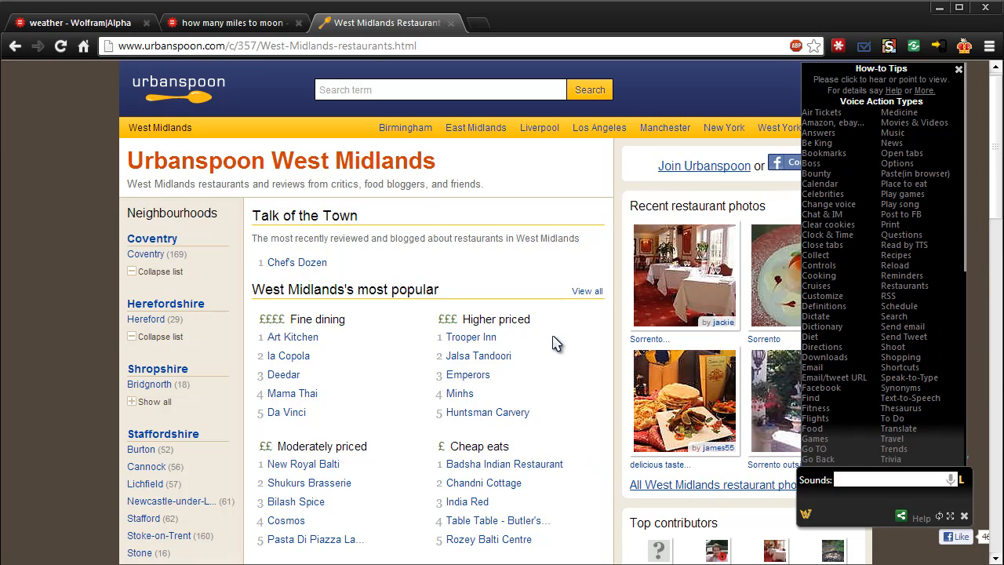
mouse_move(650, 285)
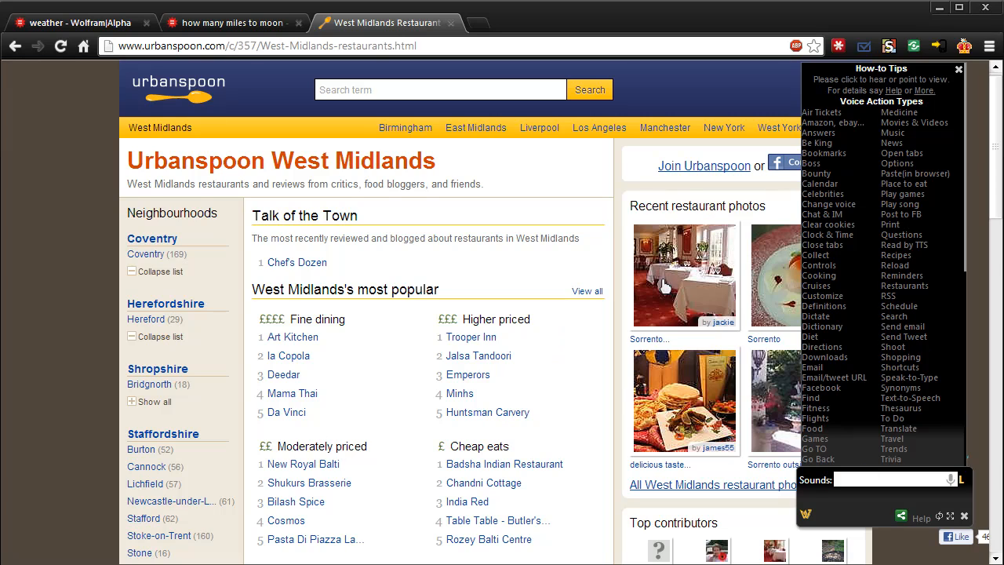
mouse_move(654, 128)
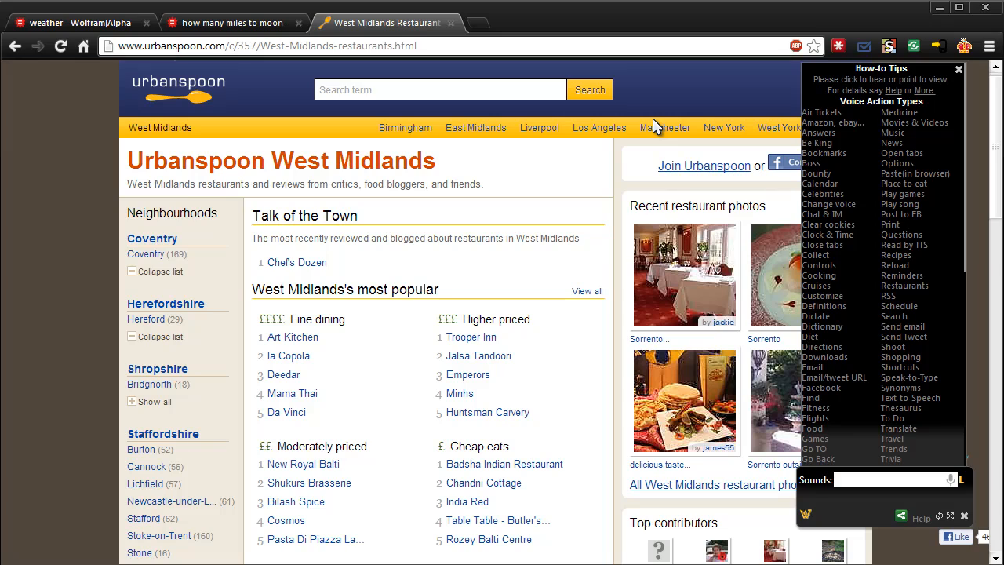
mouse_move(654, 125)
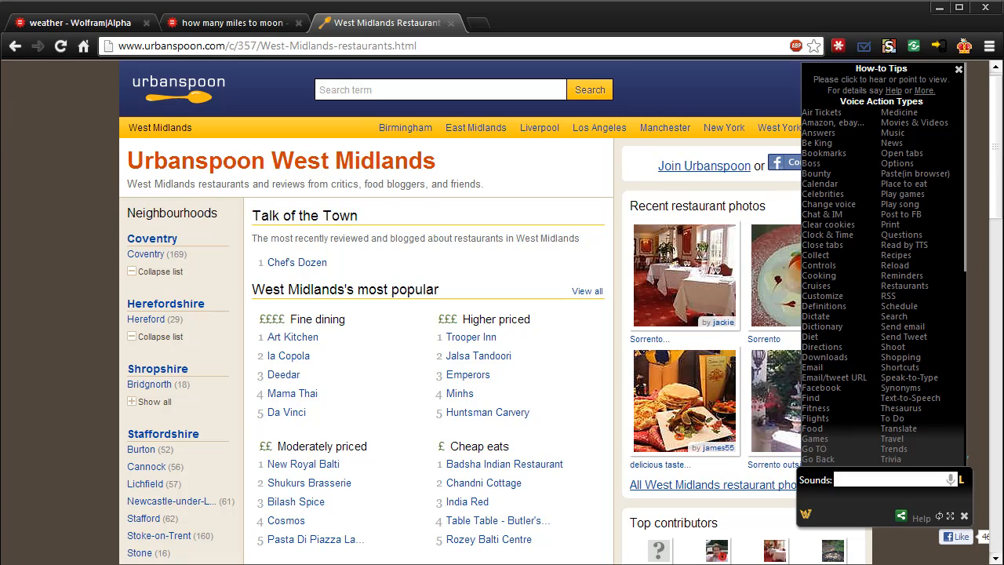